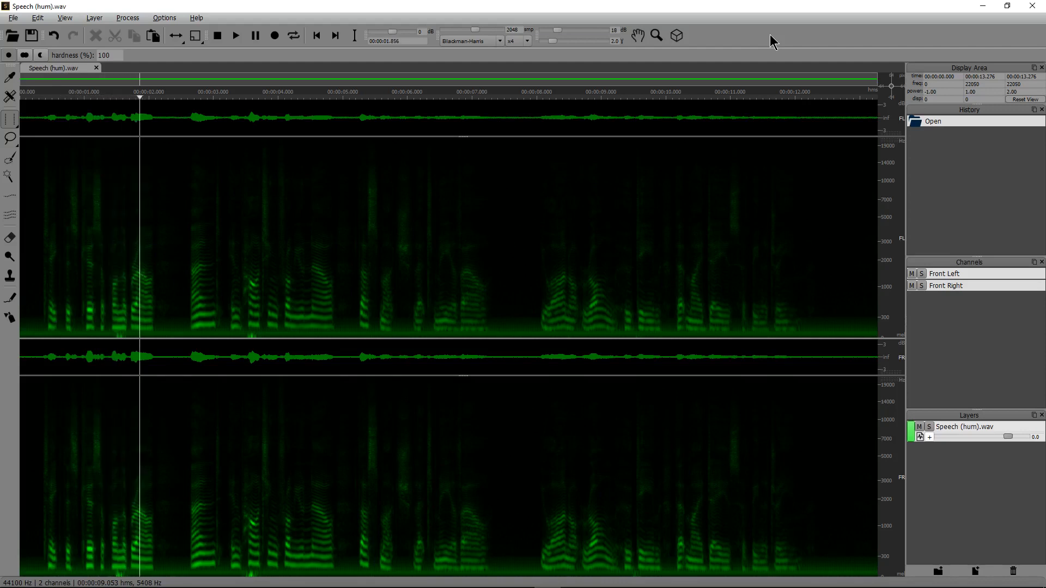
Copy the opening noise selection from the speech layer
left_click(268, 92)
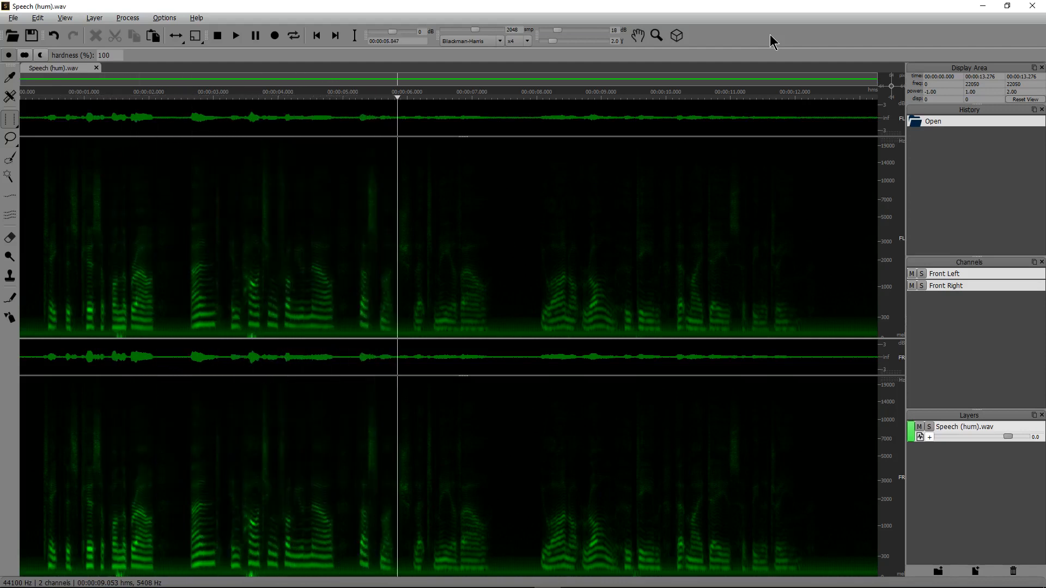
left_click(527, 97)
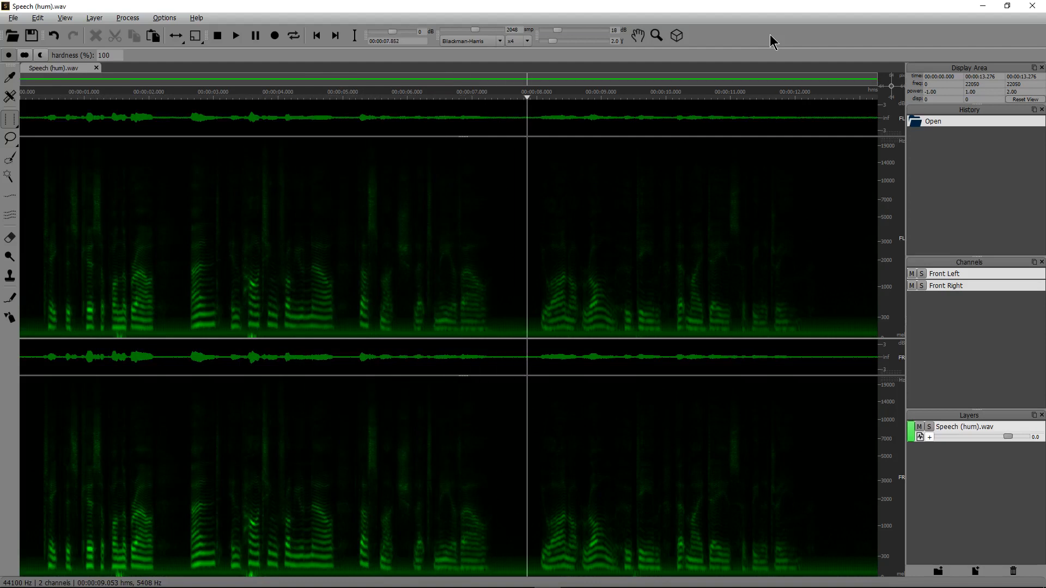
left_click(316, 35)
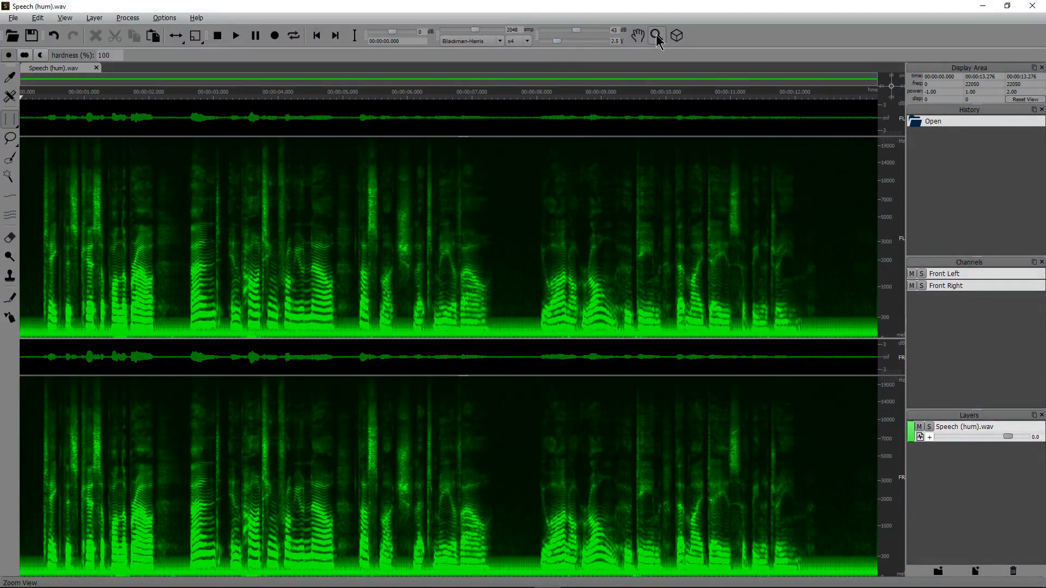
mouse_move(676, 35)
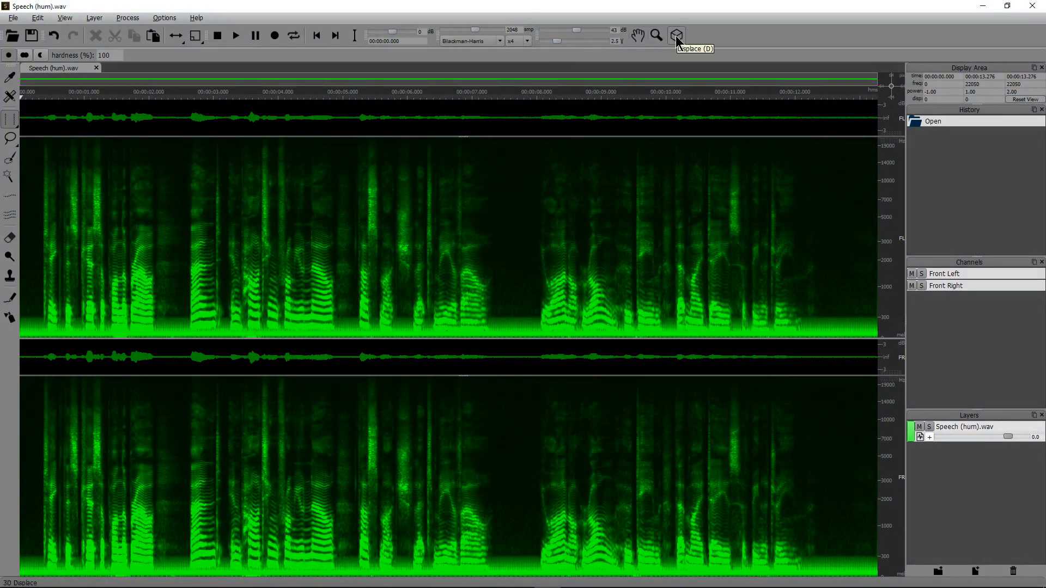
left_click(676, 35)
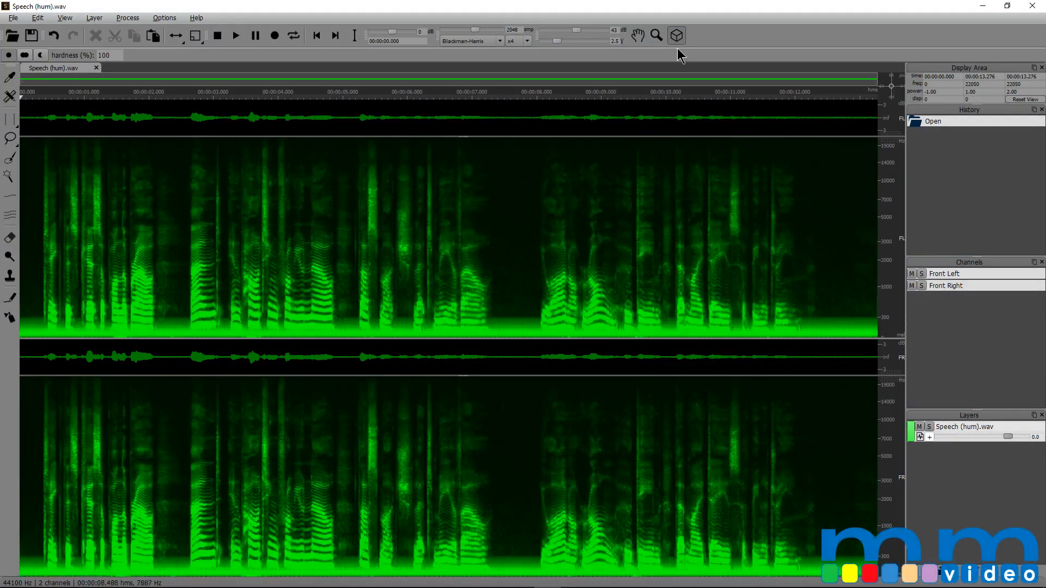
Try the selection and editing tools (transient, harmonics, eraser, clone) before returning to time-range selection
left_click(11, 118)
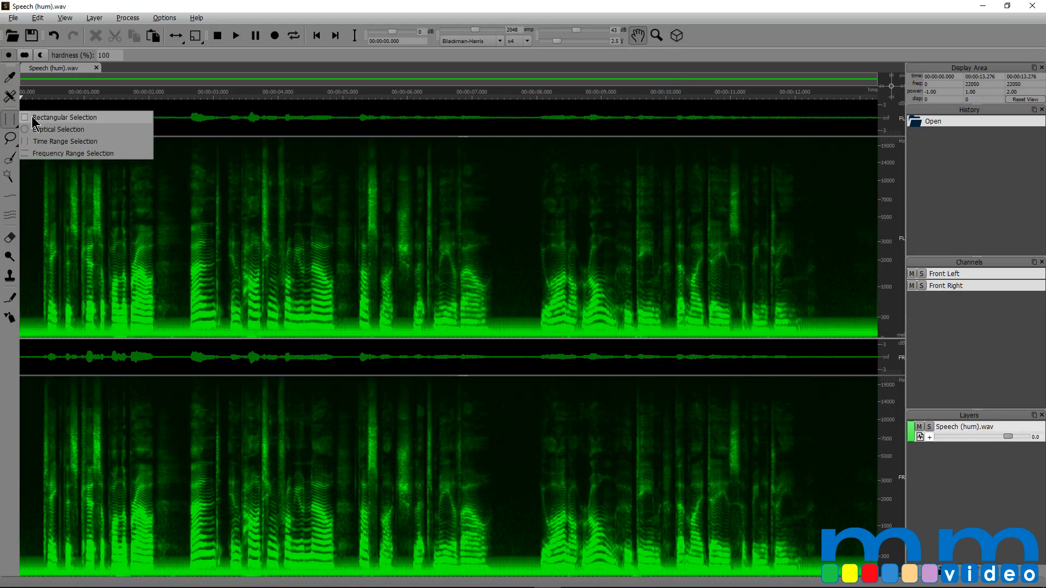
mouse_move(54, 129)
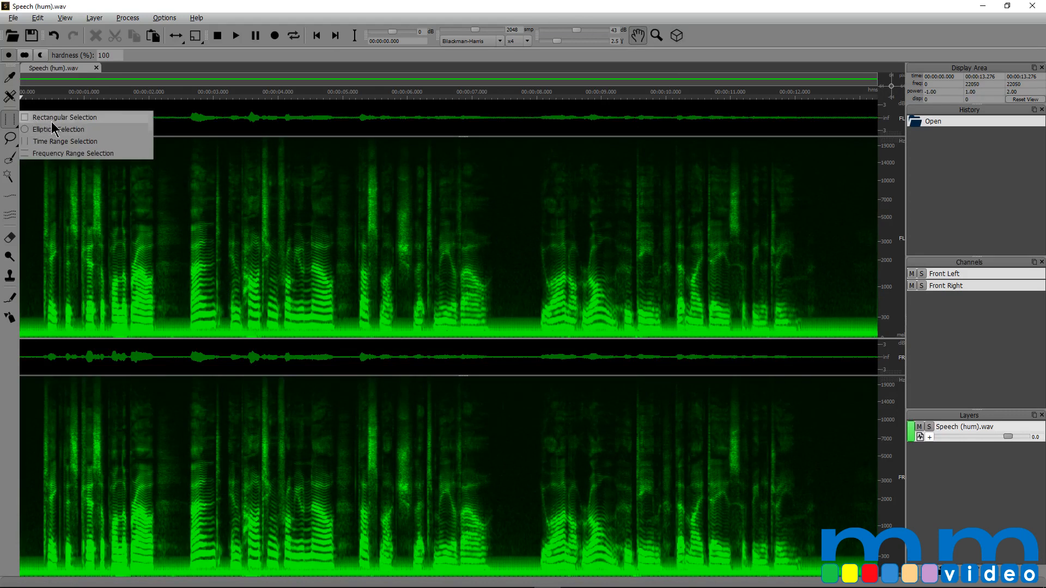
mouse_move(54, 160)
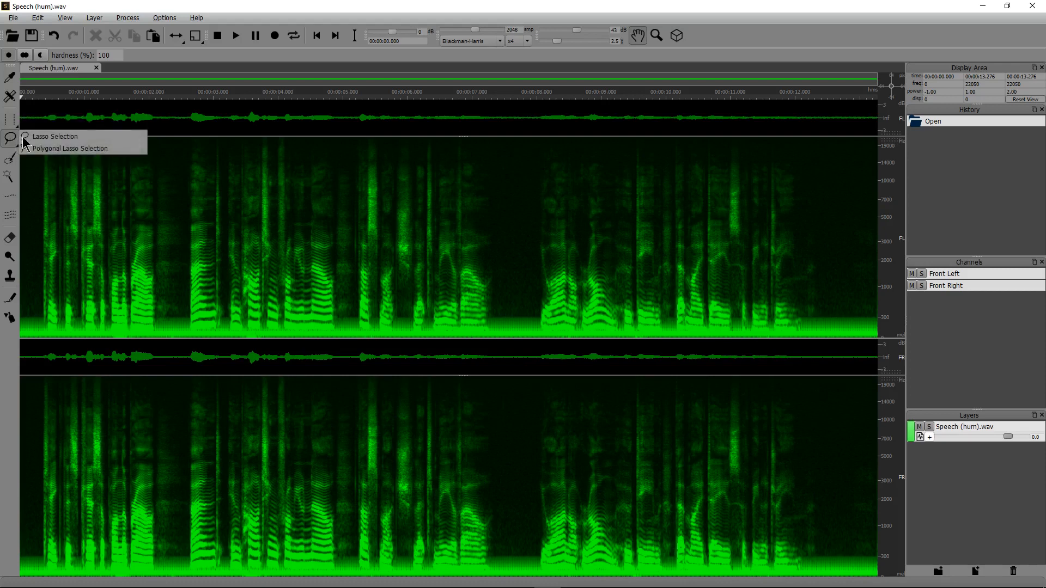
mouse_move(12, 163)
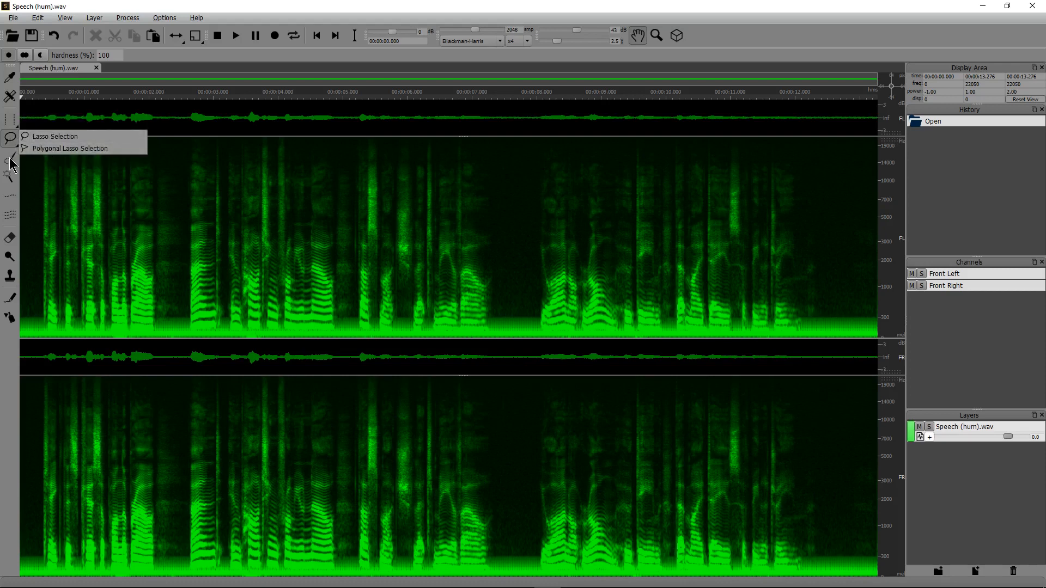
left_click(9, 175)
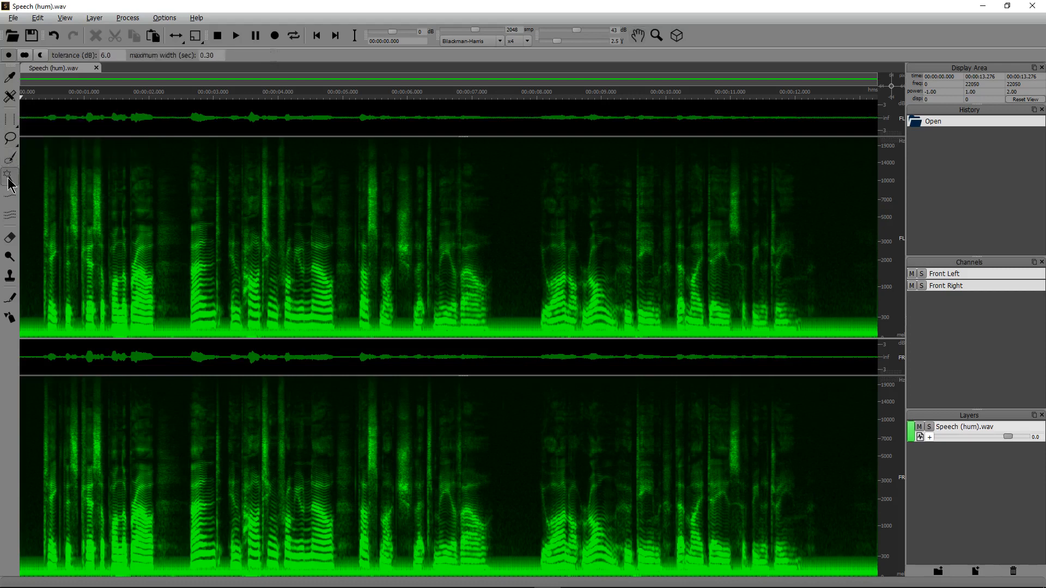
mouse_move(10, 174)
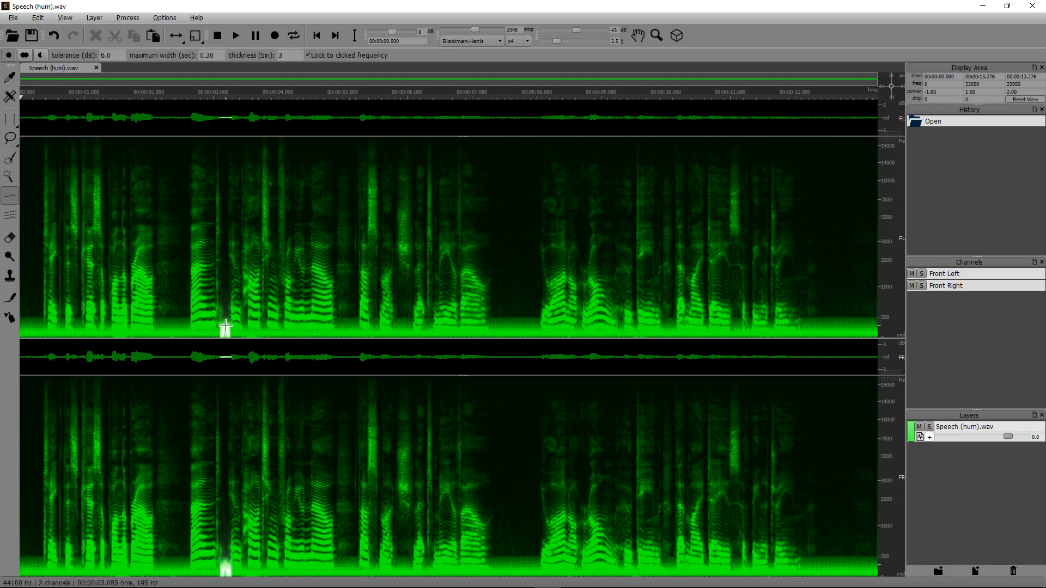
mouse_move(207, 314)
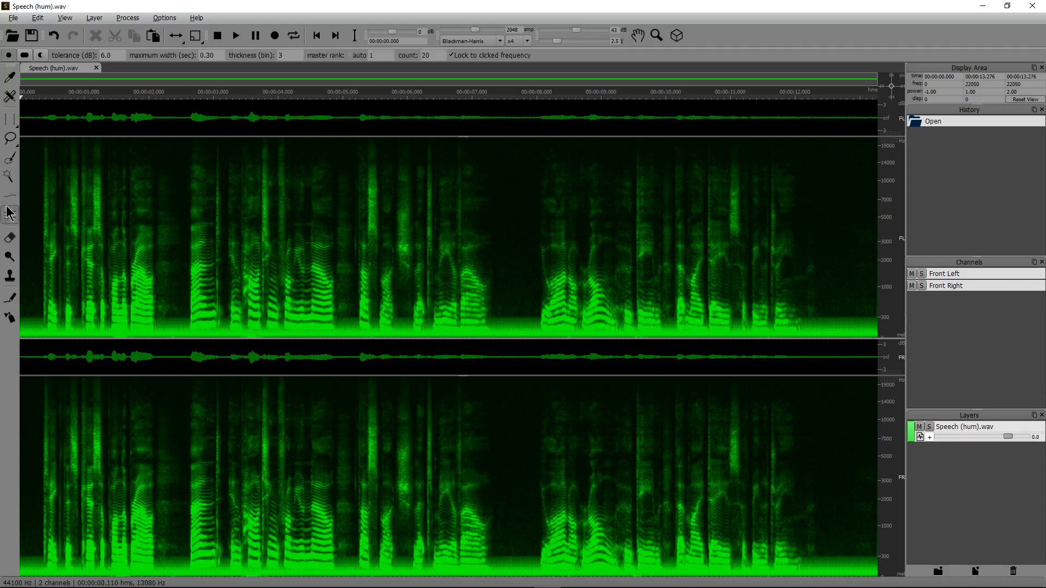
left_click(140, 322)
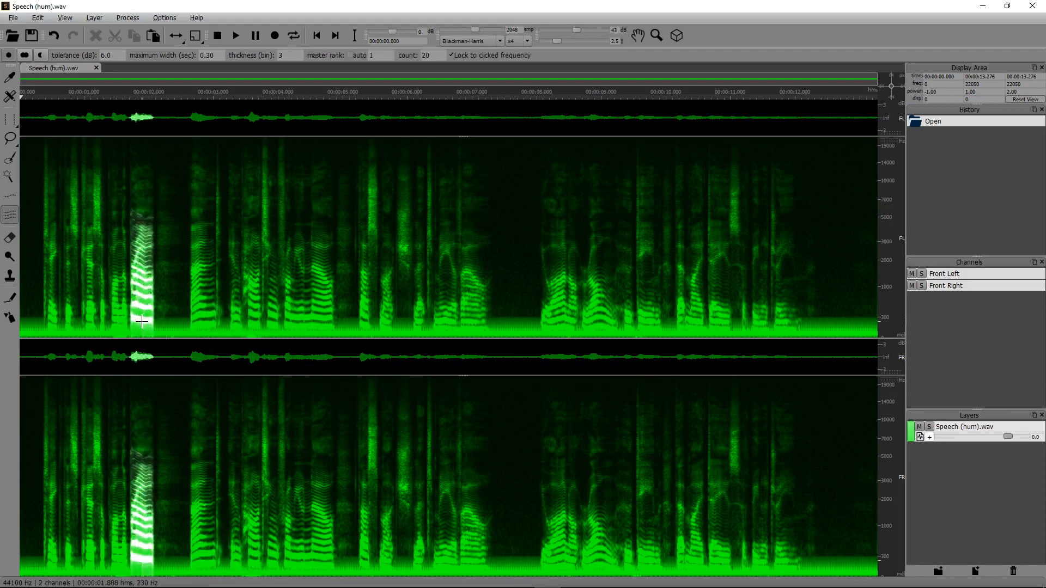
left_click(9, 240)
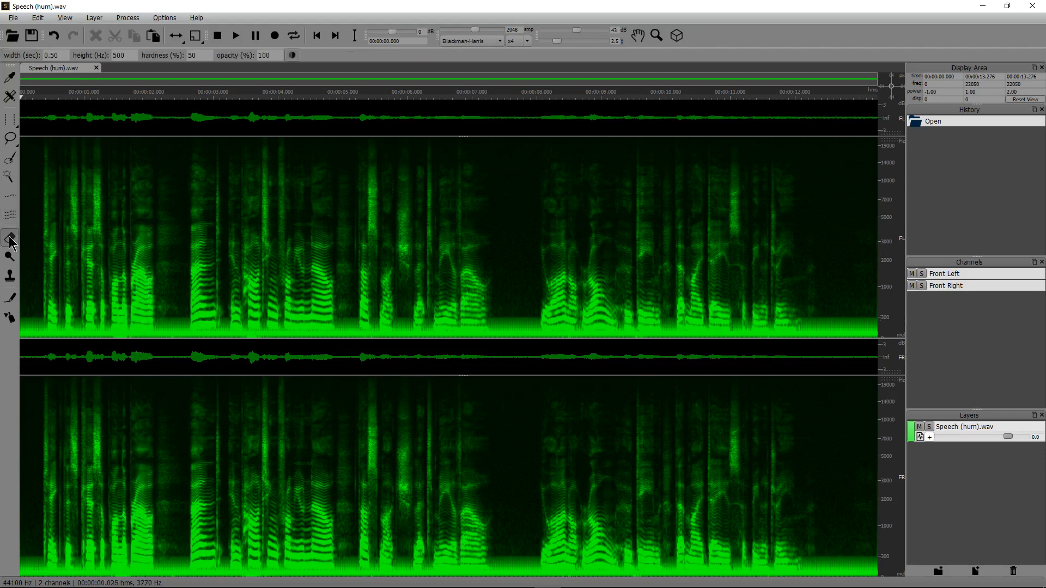
left_click(10, 239)
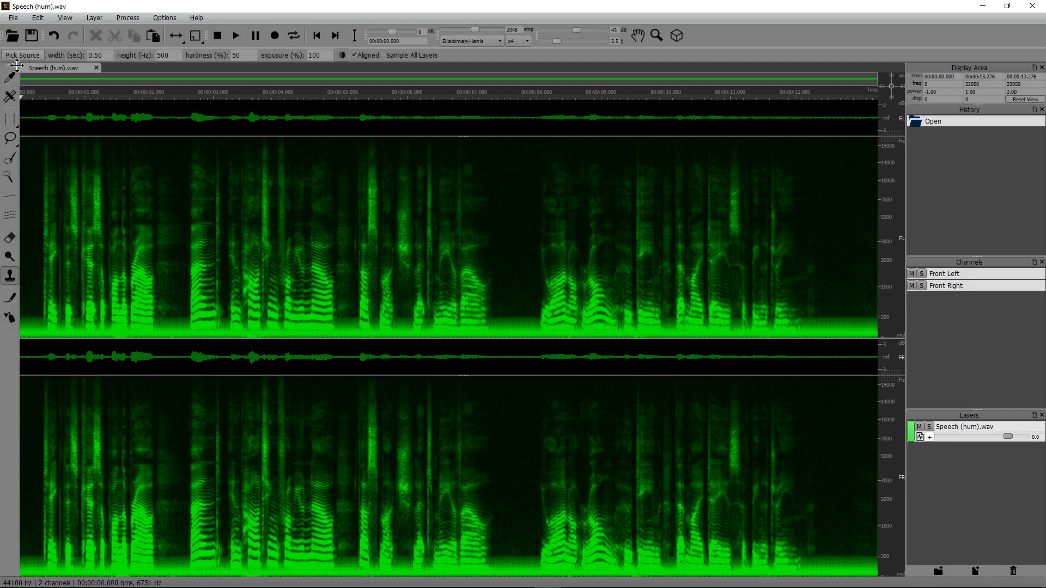
mouse_move(171, 260)
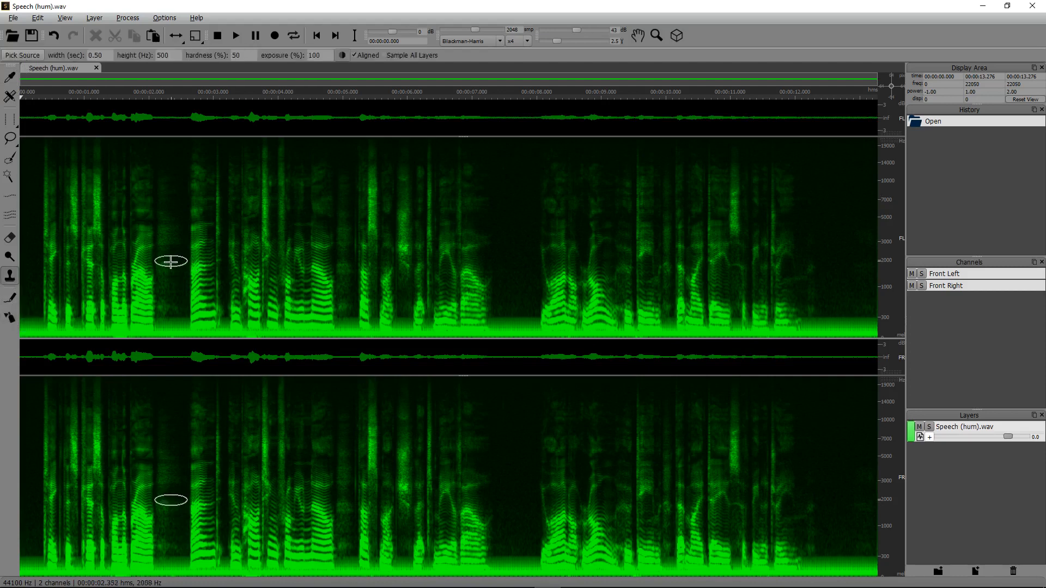
mouse_move(171, 266)
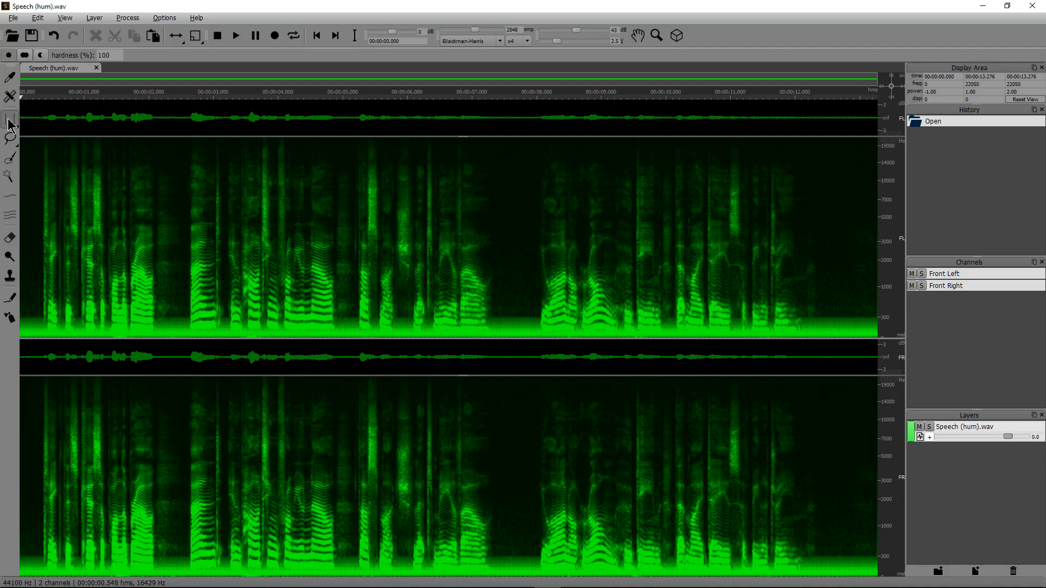
mouse_move(38, 216)
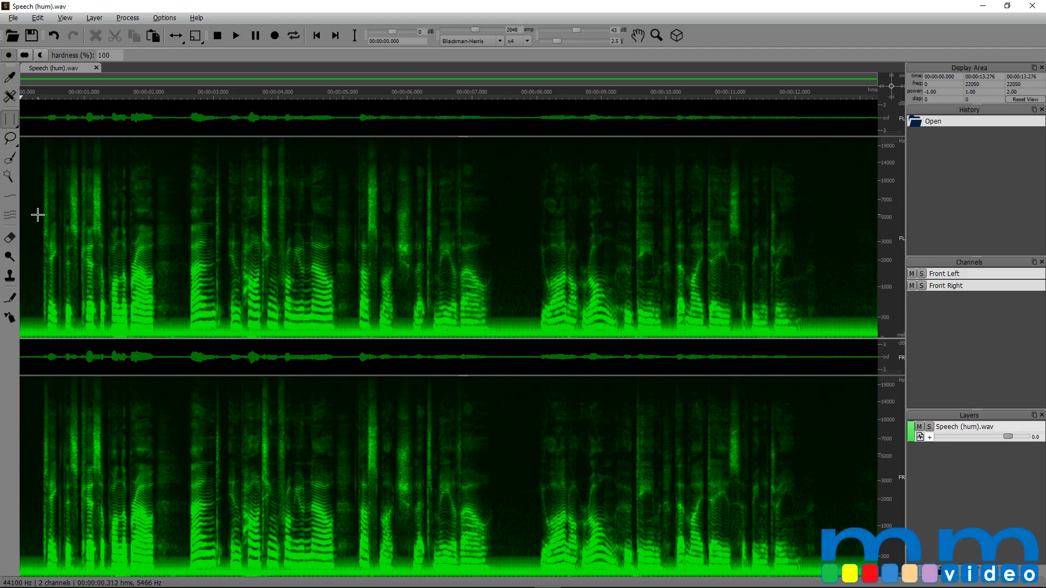
mouse_move(261, 222)
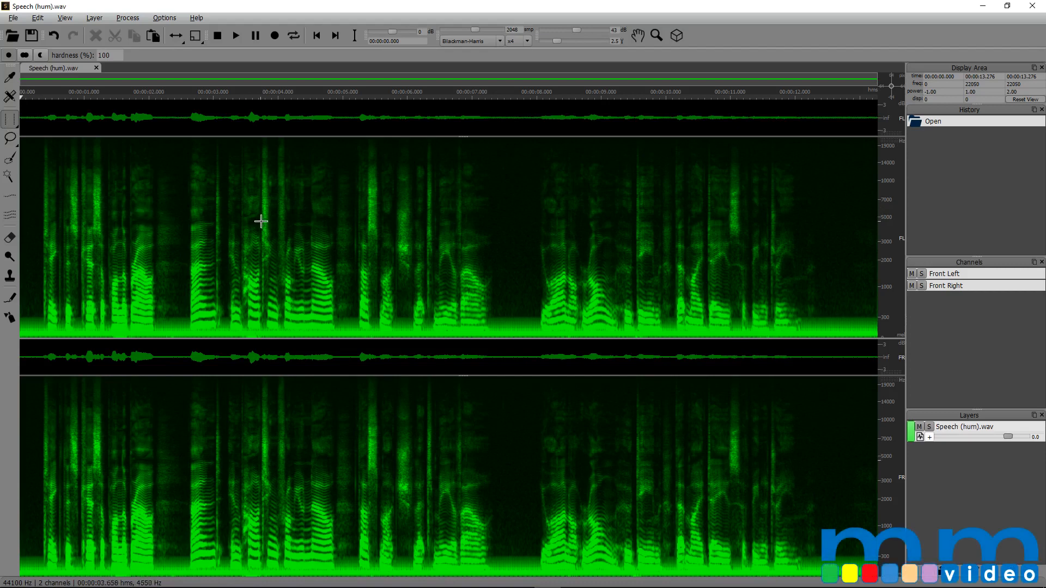
mouse_move(183, 258)
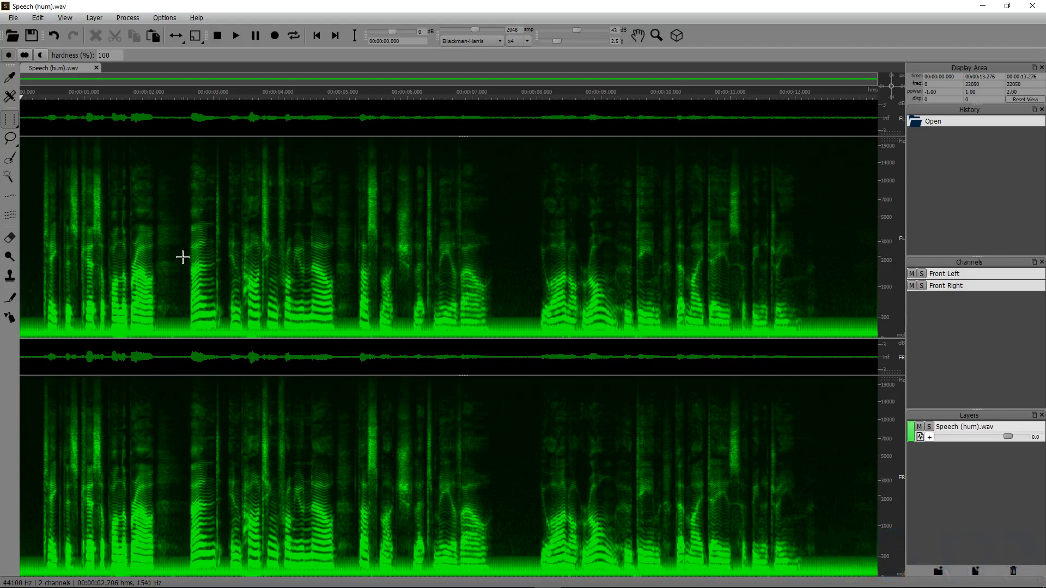
left_click(10, 120)
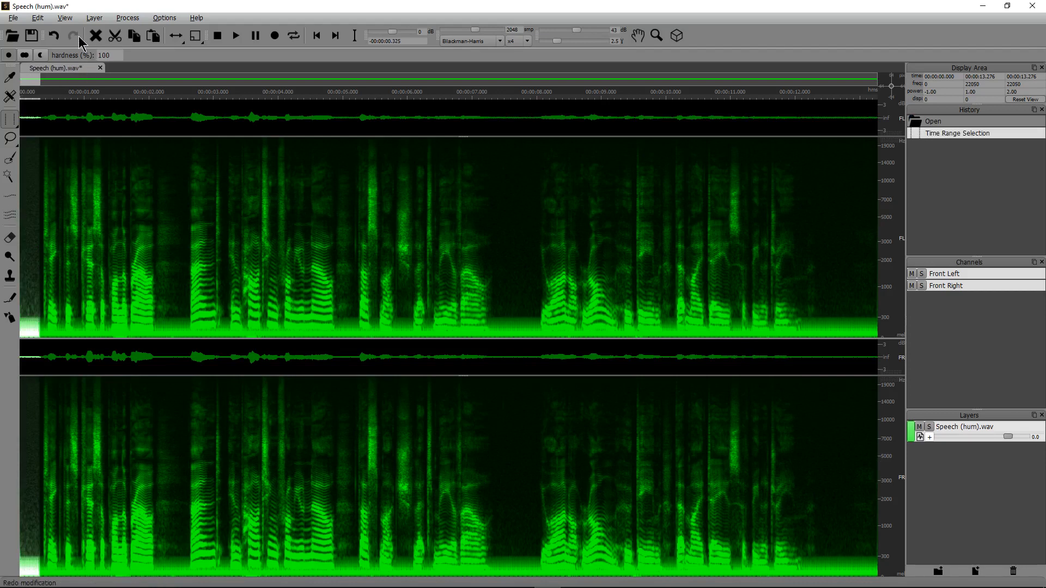
Clear the selection, create a new empty layer and paste the noise sample into it, muting to audition
left_click(127, 17)
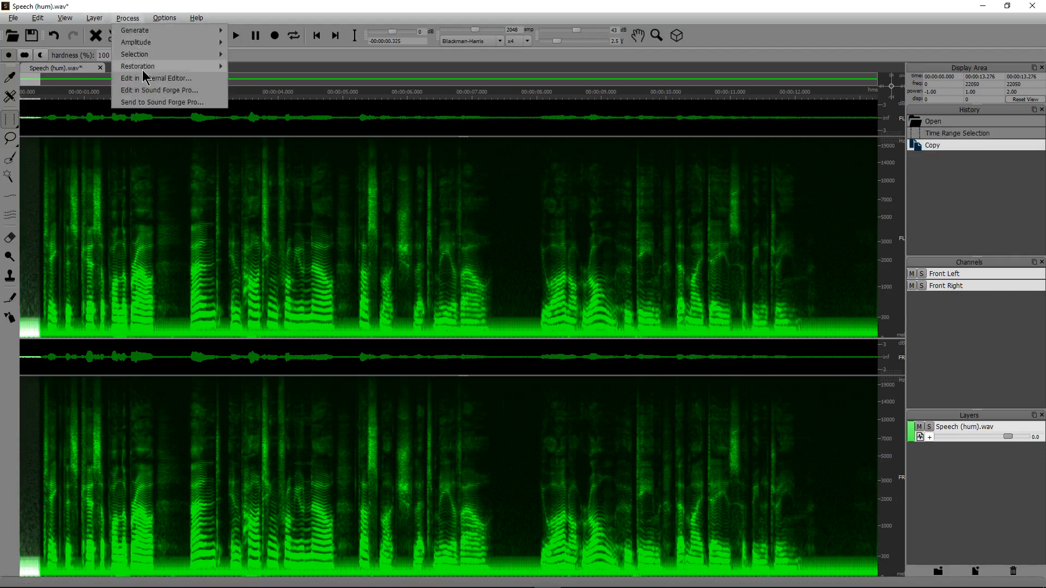
left_click(311, 132)
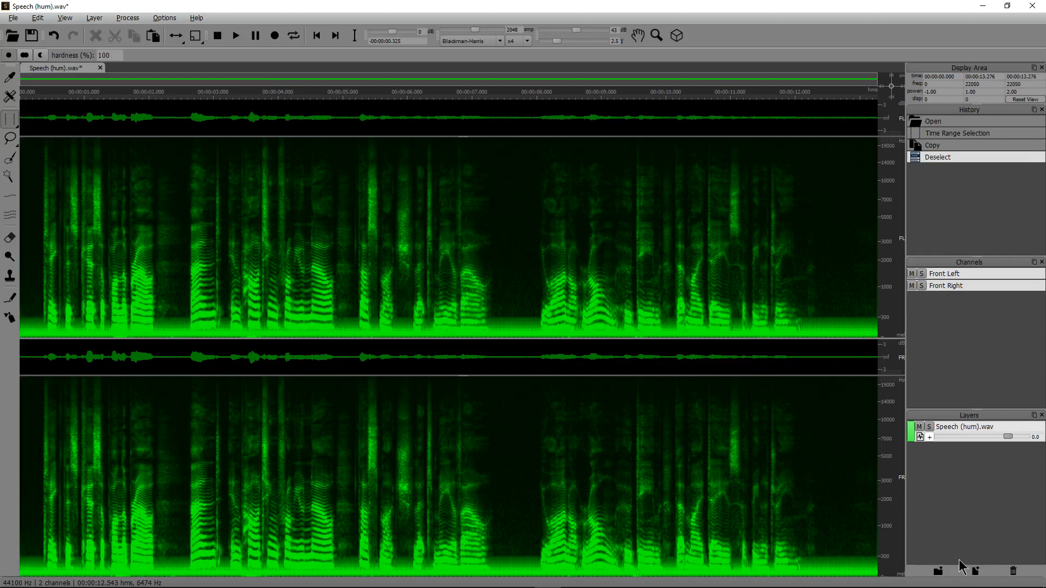
left_click(974, 570)
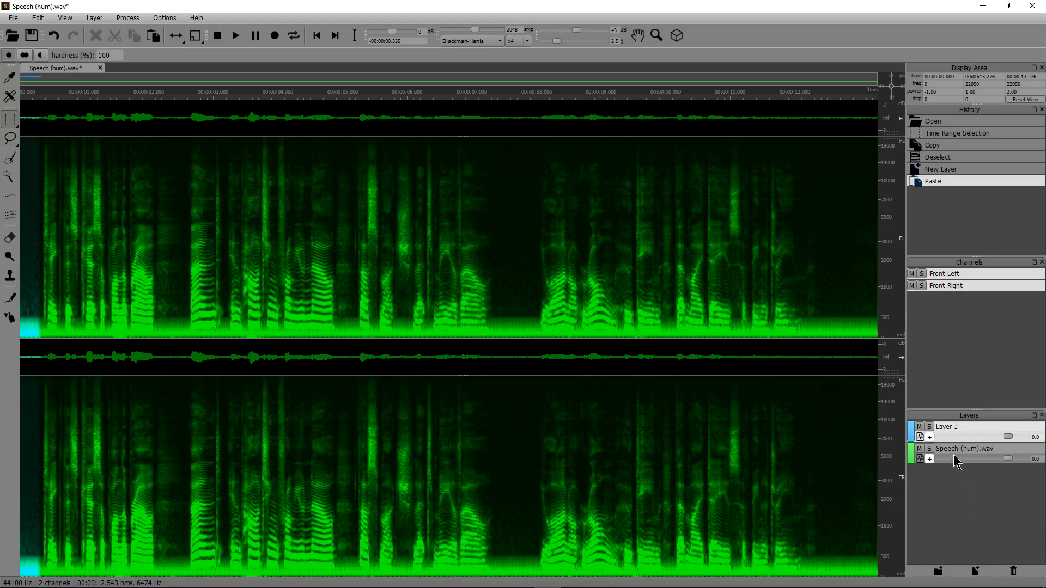
mouse_move(930, 439)
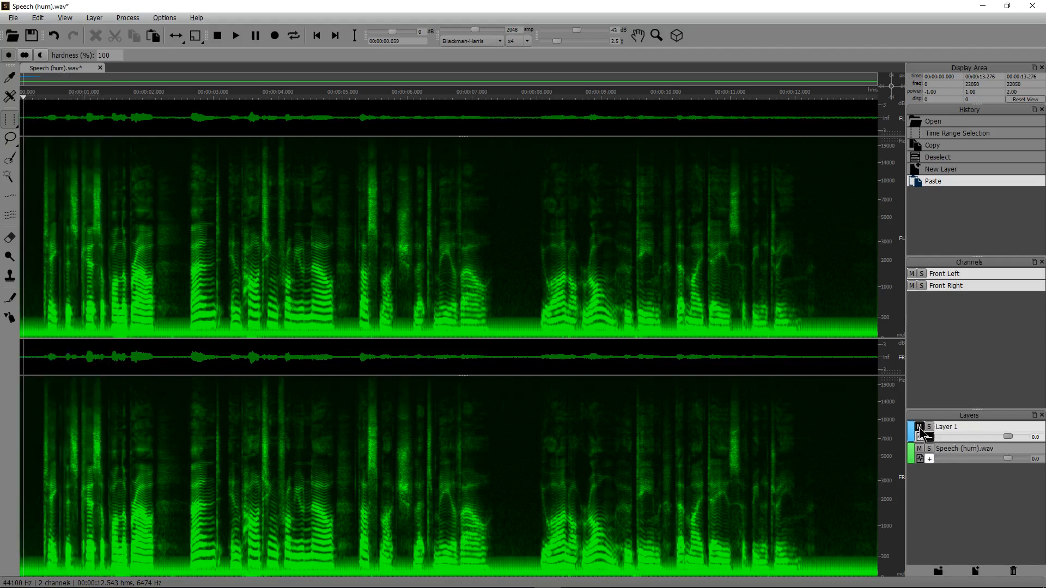
left_click(152, 92)
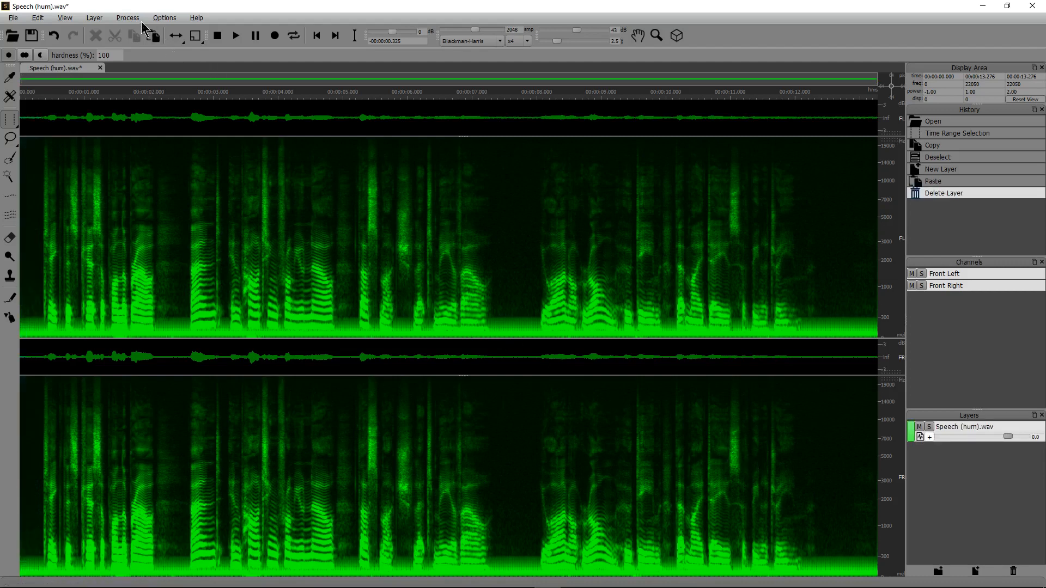
Apply Restoration Noise Reduction with Tolerance 4.0, Reduction Ratio 100 to the whole recording
left_click(127, 17)
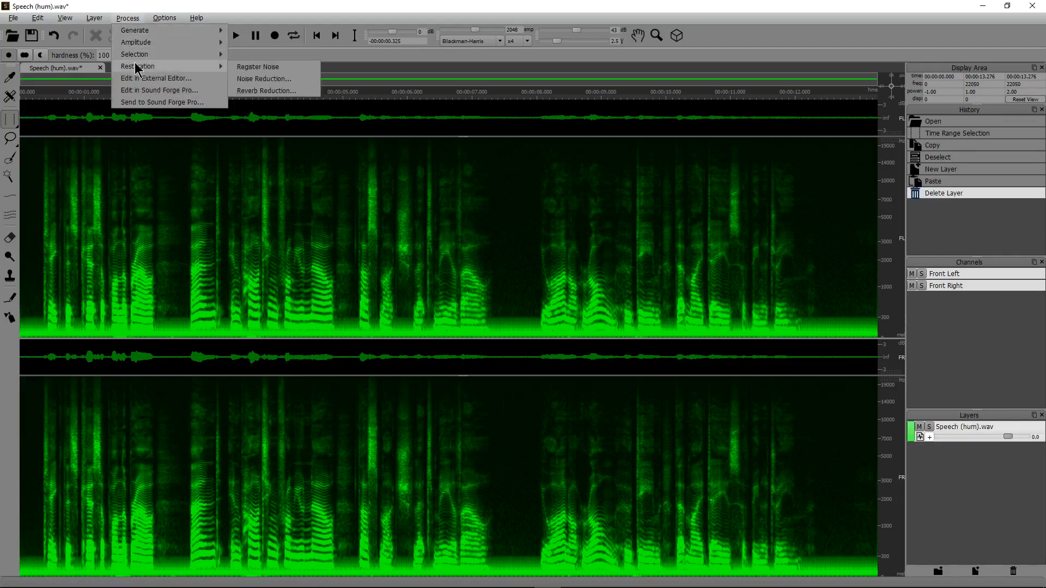
left_click(264, 79)
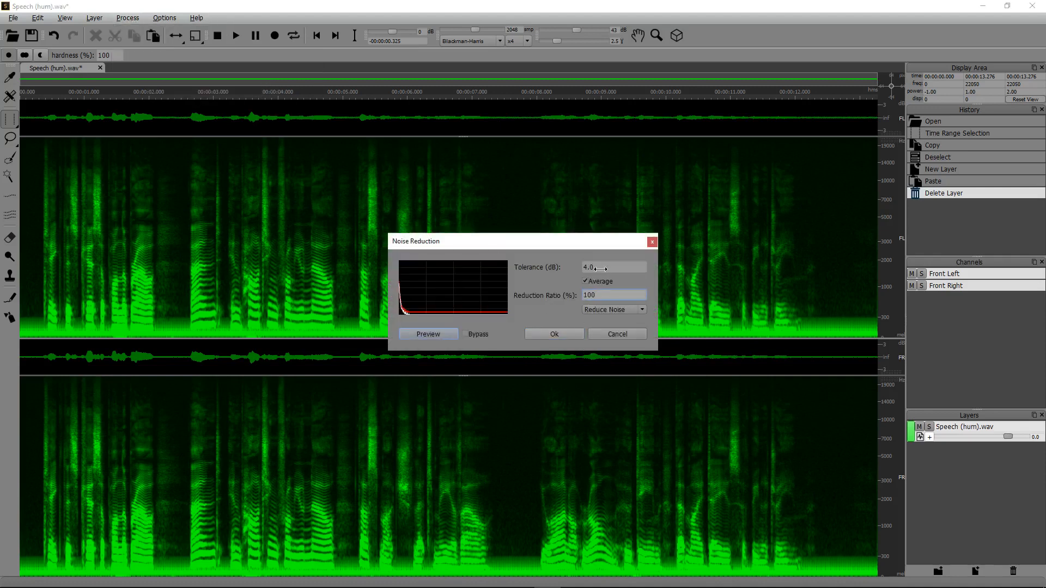
mouse_move(596, 282)
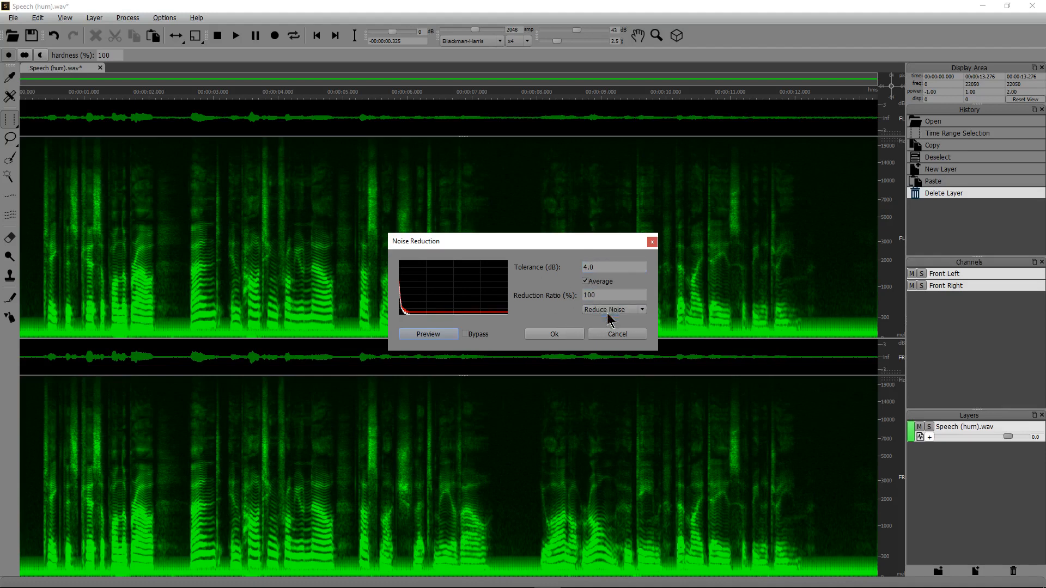
left_click(554, 333)
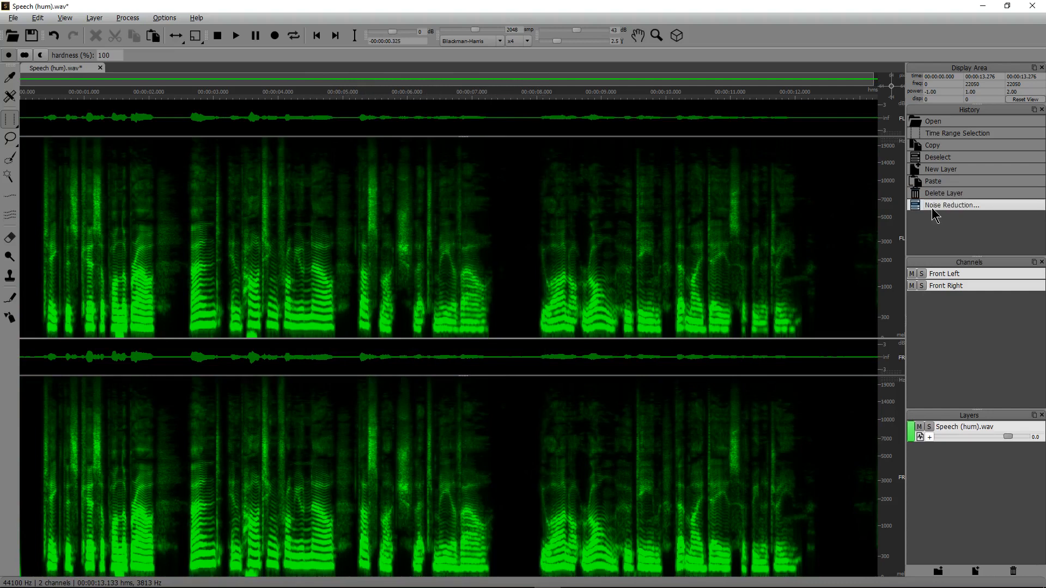
mouse_move(153, 241)
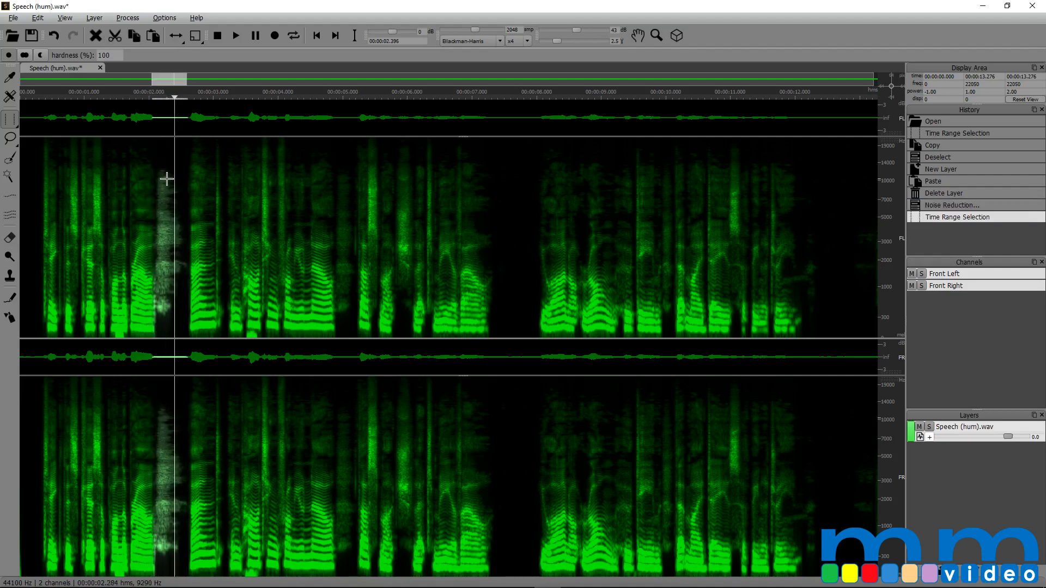
Lower the breath near 2 s by -10 dB Gain via Amplitude Levels, then clear the selection
left_click(165, 17)
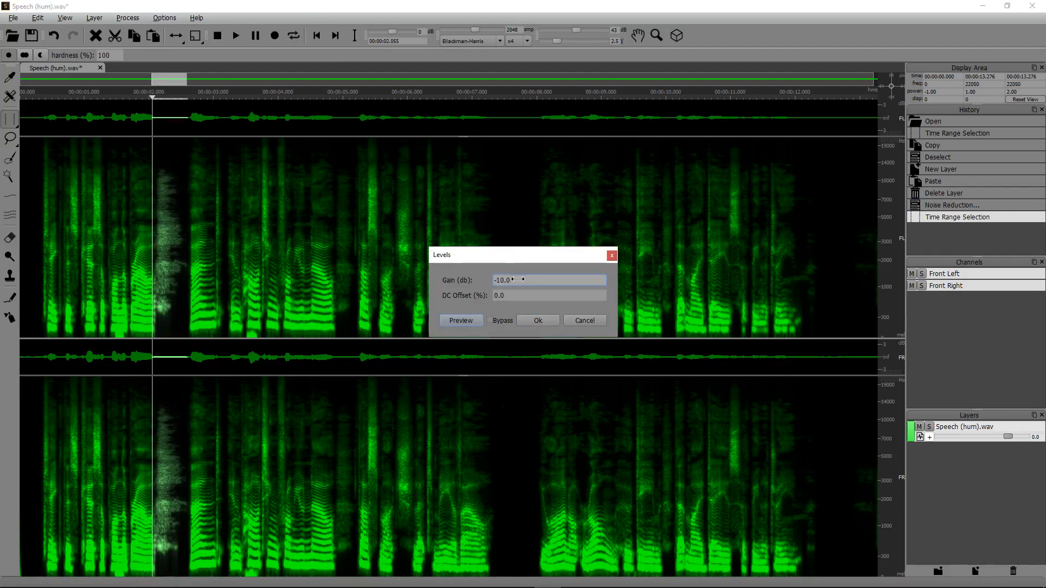
left_click(537, 321)
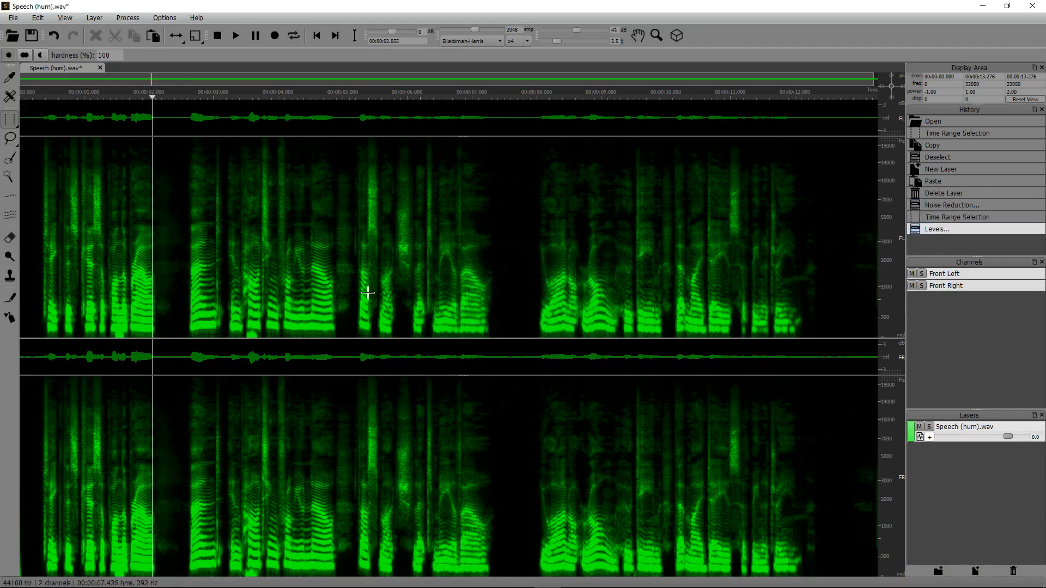
left_click(119, 94)
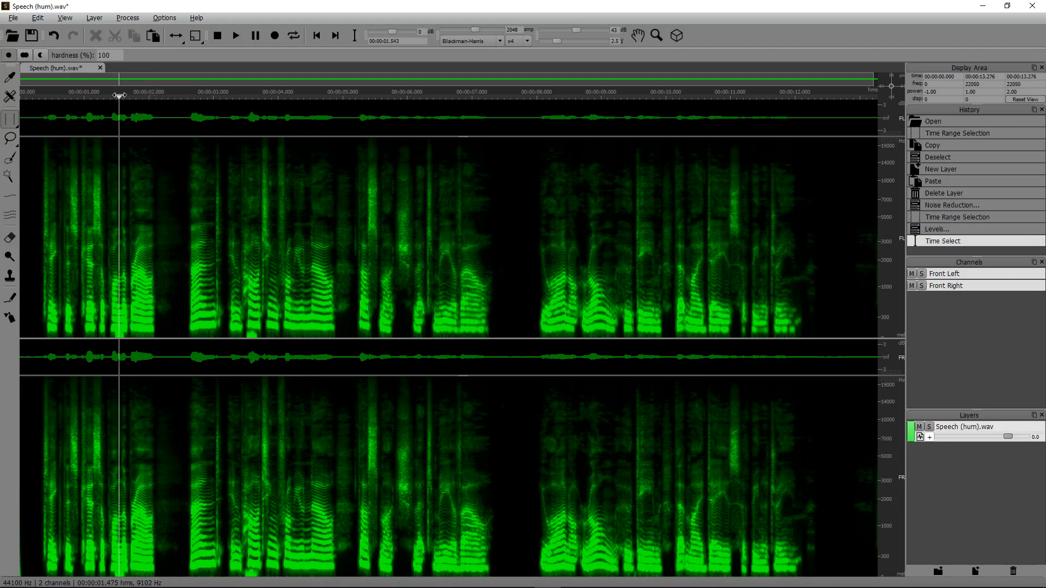
left_click(239, 97)
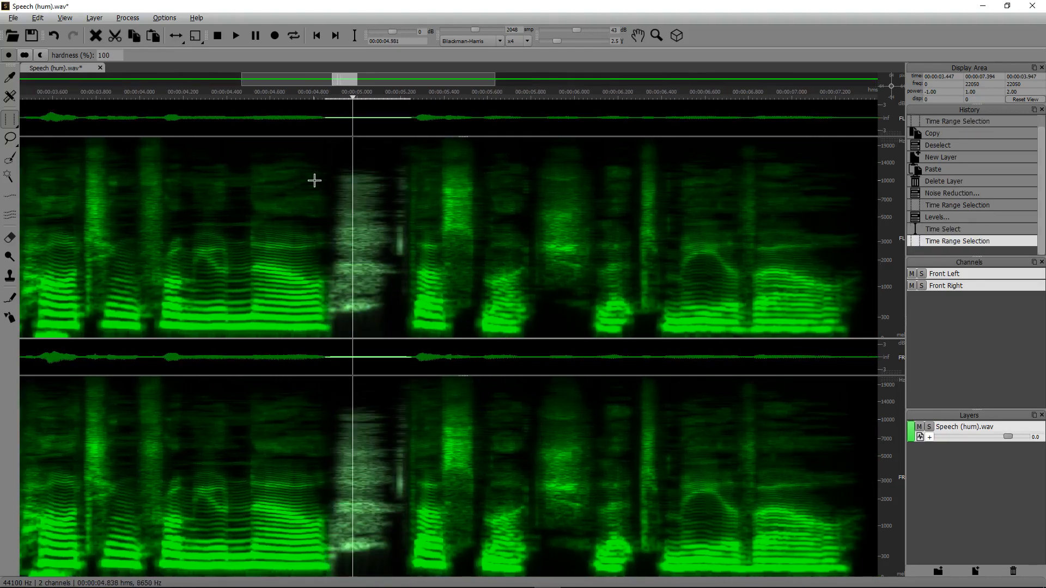
Lower the breath near 4.9 s by -17 dB Gain via Amplitude Levels
left_click(126, 18)
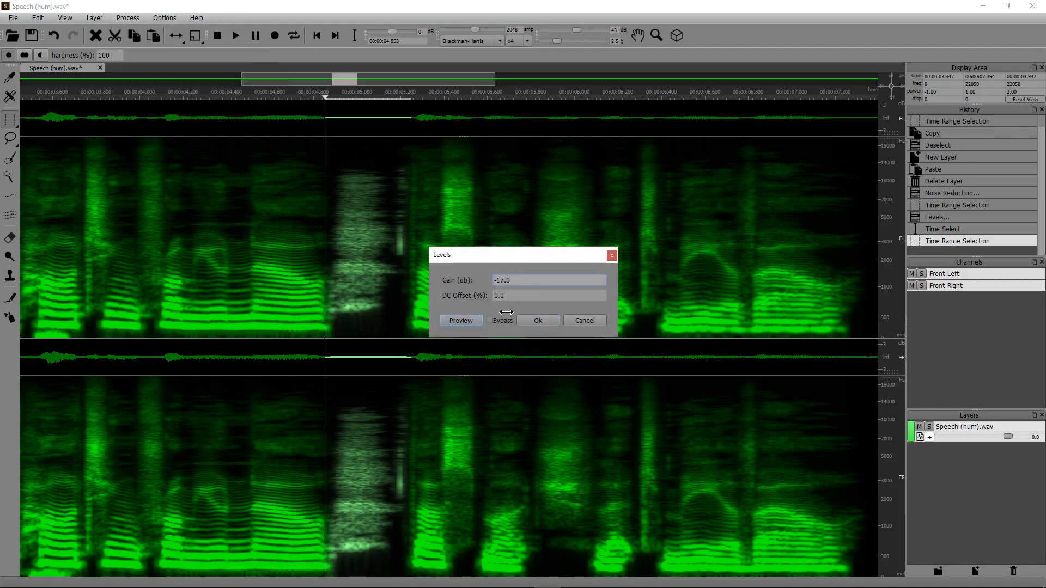
left_click(537, 320)
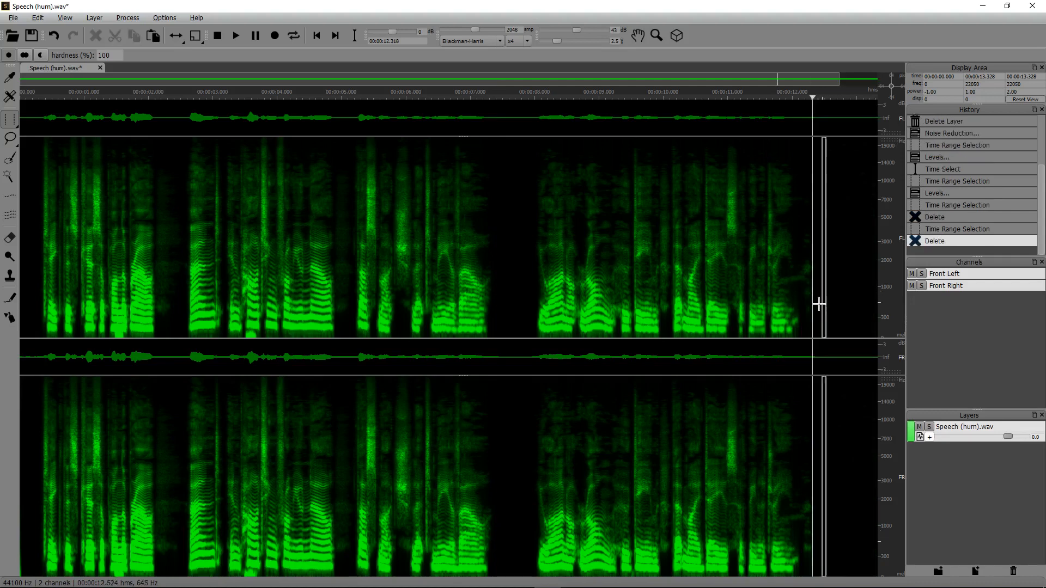
Lower the remaining end tail by -15 dB Gain via Amplitude Levels
left_click(127, 18)
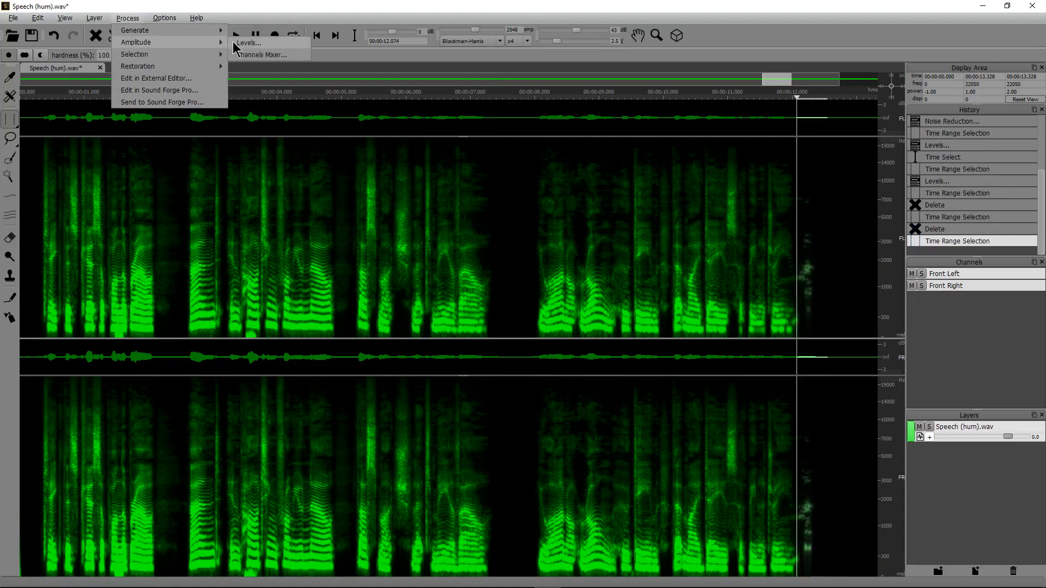
left_click(249, 43)
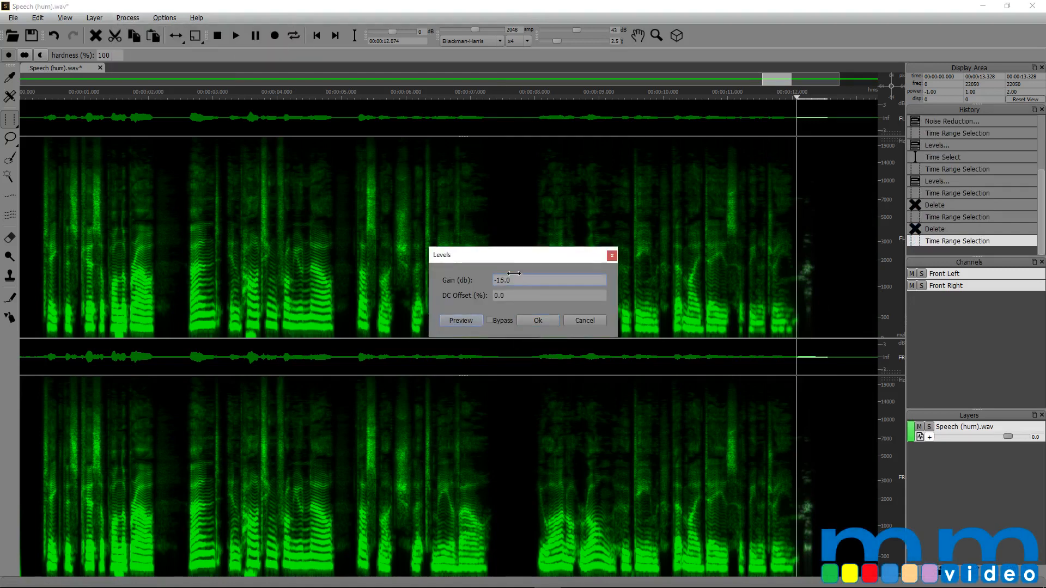
left_click(537, 320)
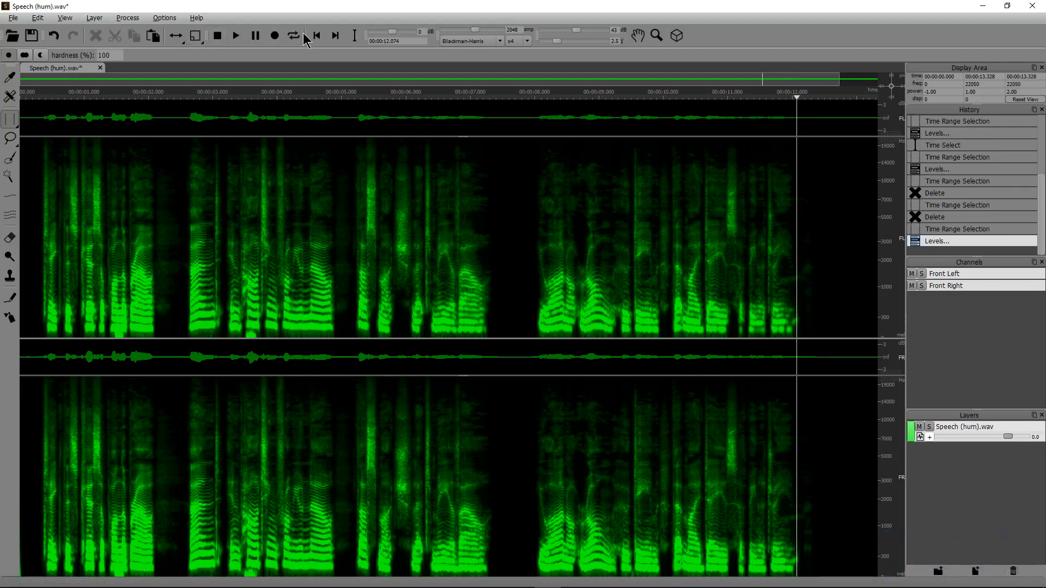
left_click(314, 35)
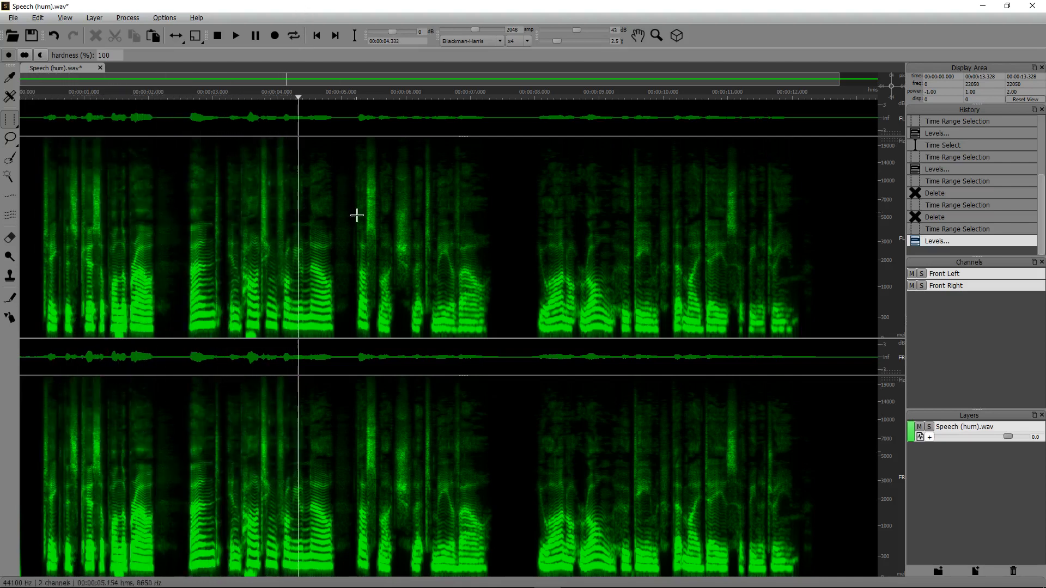
left_click(427, 97)
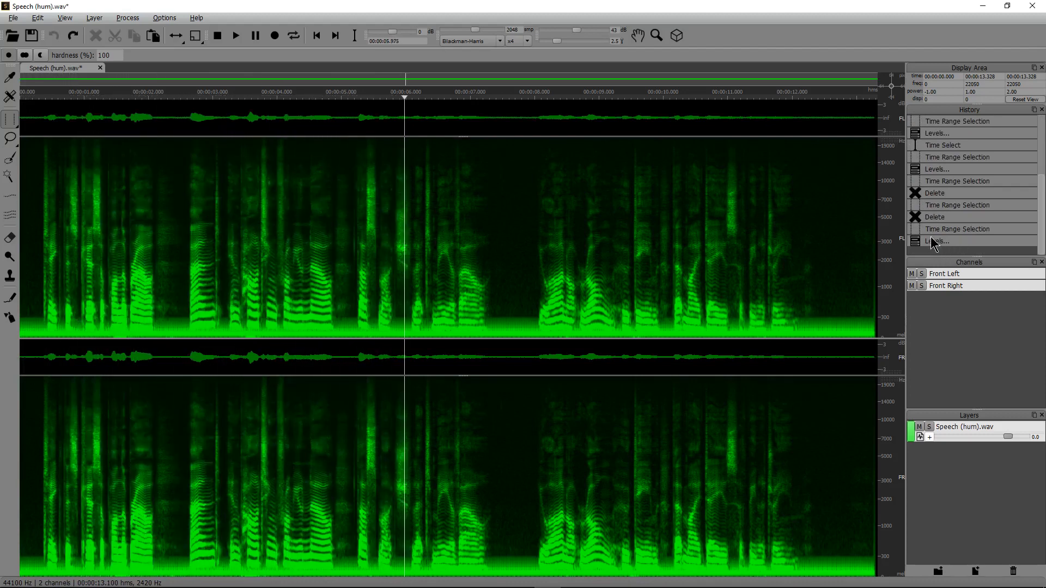
left_click(940, 241)
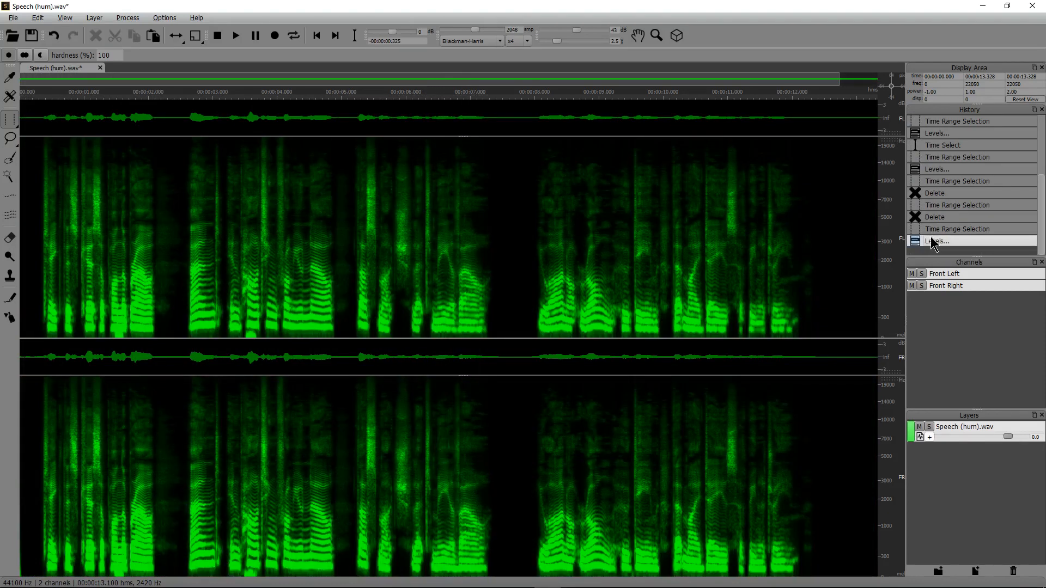